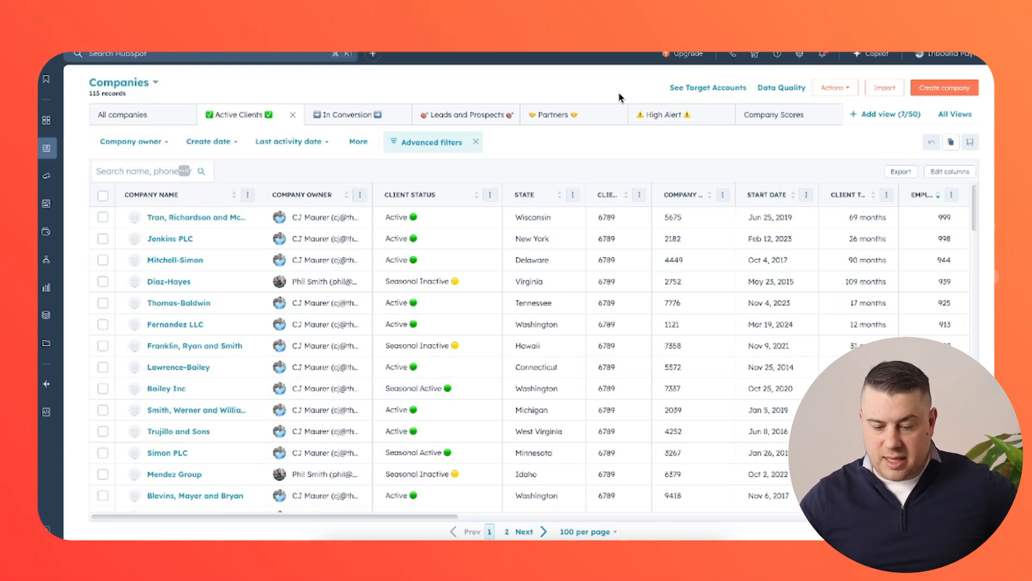
pyautogui.moveTo(297, 293)
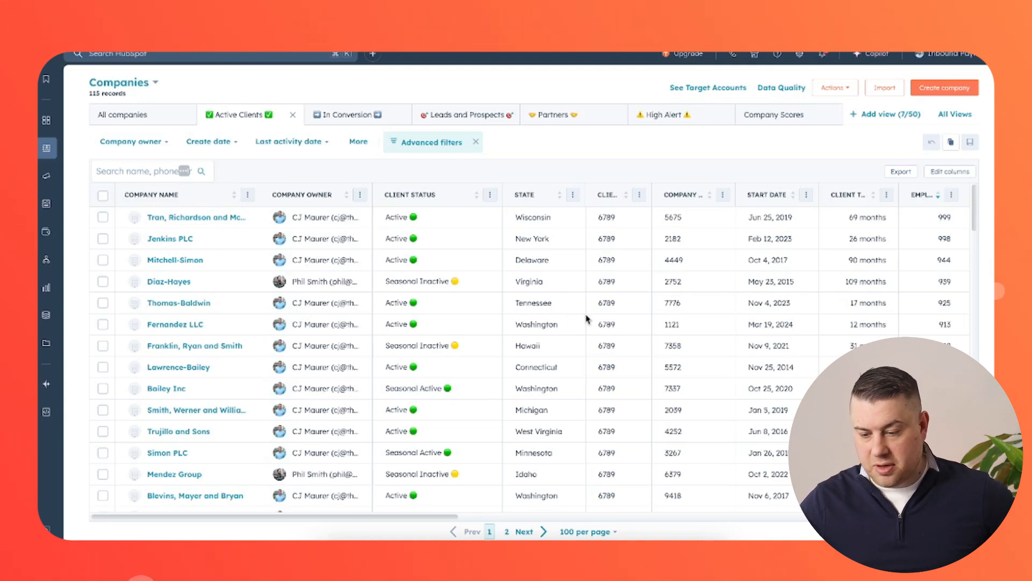
# Scroll the Sales Pipeline board right to reach the later stages through Turned Active.
pyautogui.hscroll(3)
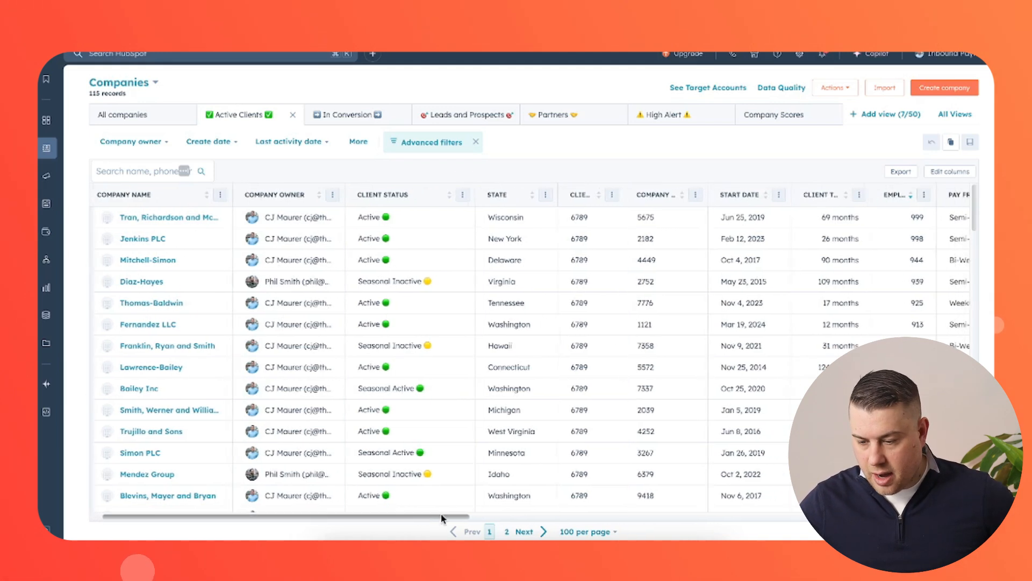
pyautogui.hscroll(3)
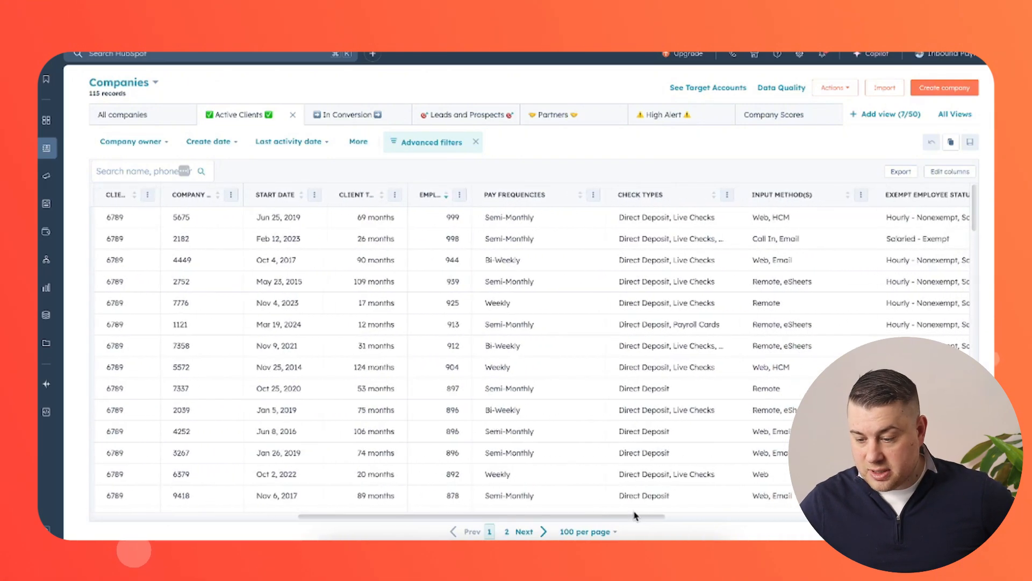
pyautogui.hscroll(3)
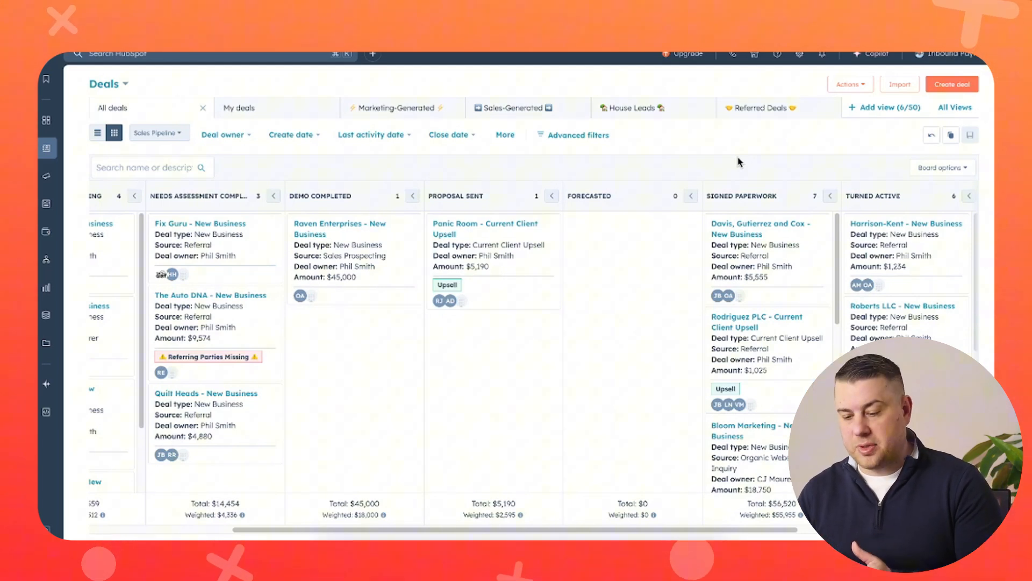
pyautogui.moveTo(635, 230)
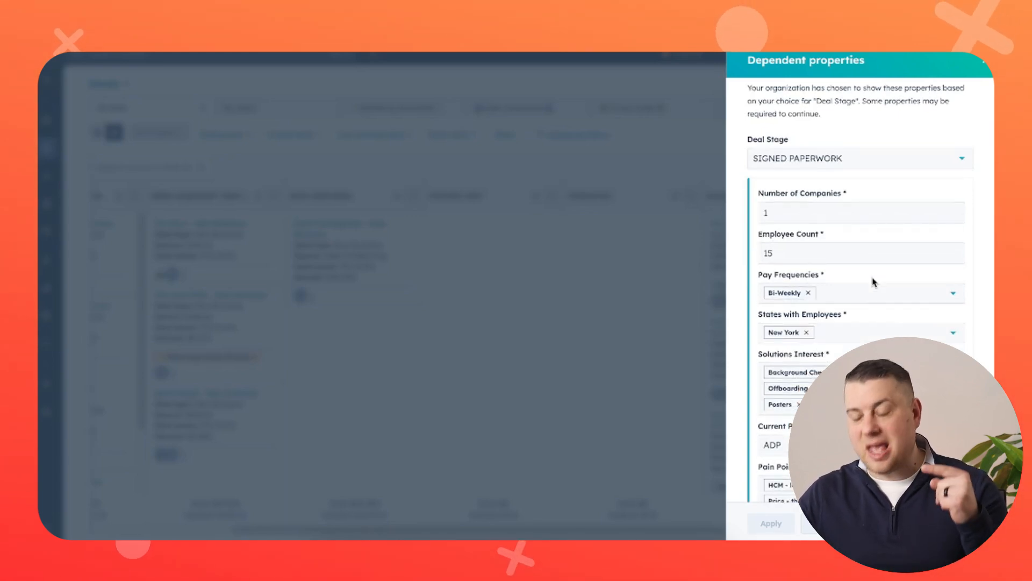
# Scroll the Implementation tickets board to view tickets across its stages.
pyautogui.scroll(-3)
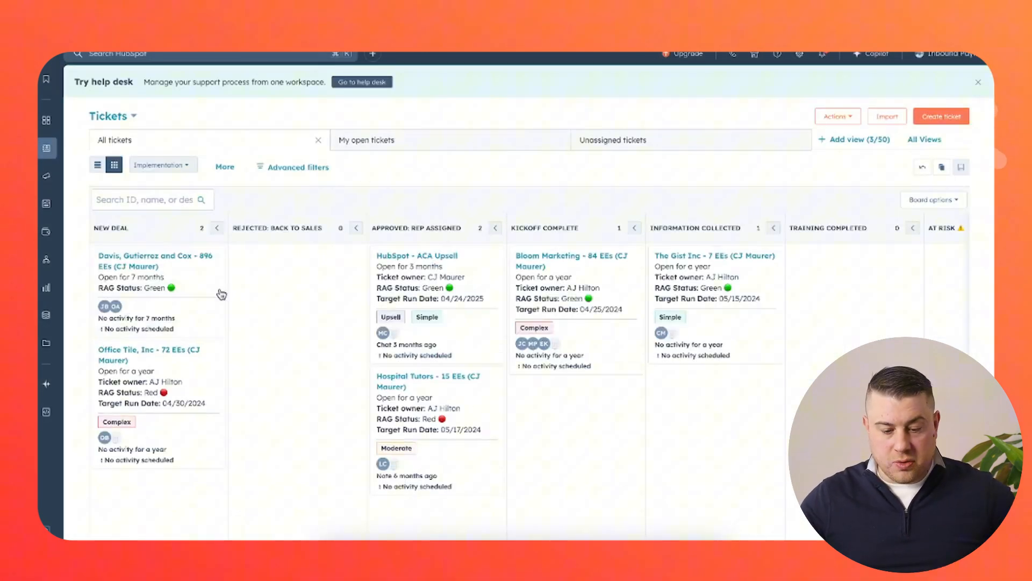
# Bring up the Davis, Gutierrez and Cox ticket and scroll to its Payroll Setup Details.
pyautogui.rightClick(155, 261)
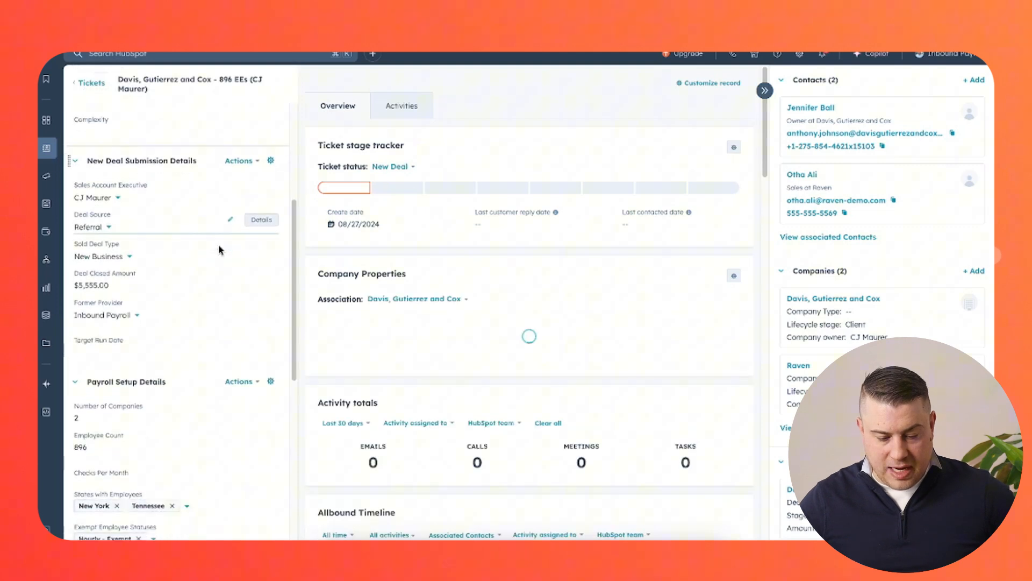
pyautogui.scroll(-3)
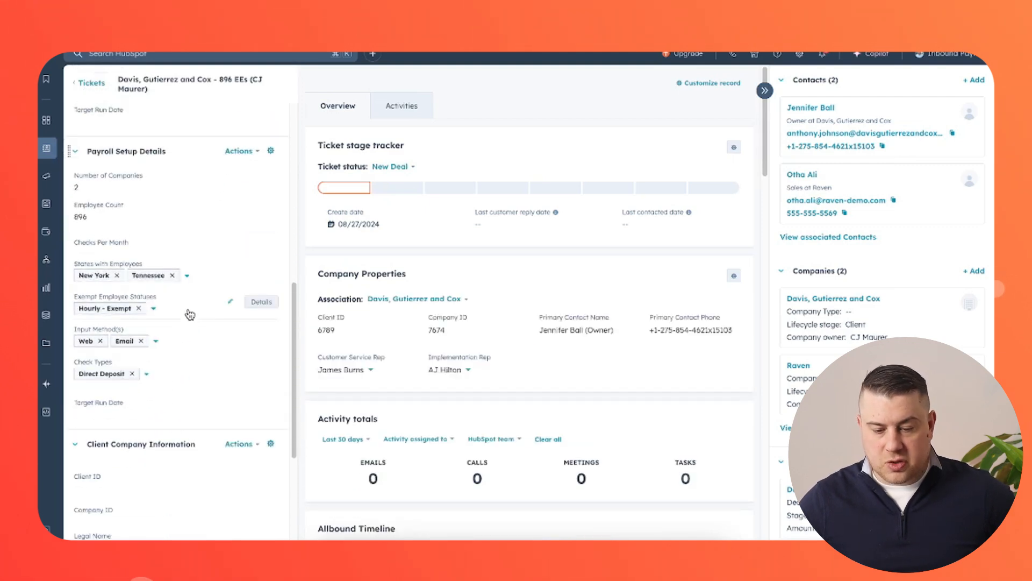
# Move the ticket to Kickoff Complete with complexity Moderate and target run date 06/20/2025, then save.
pyautogui.click(391, 167)
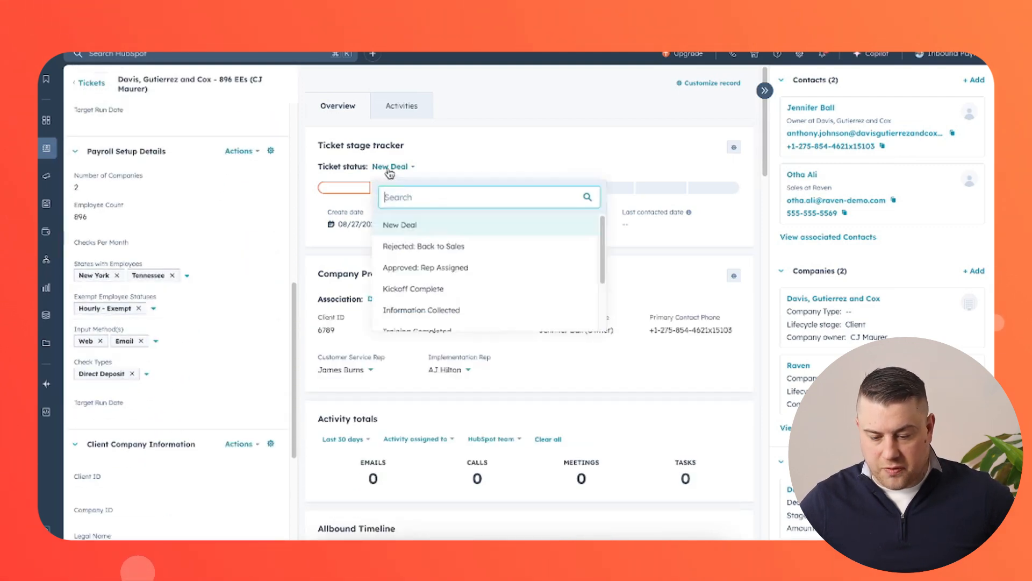
pyautogui.click(412, 288)
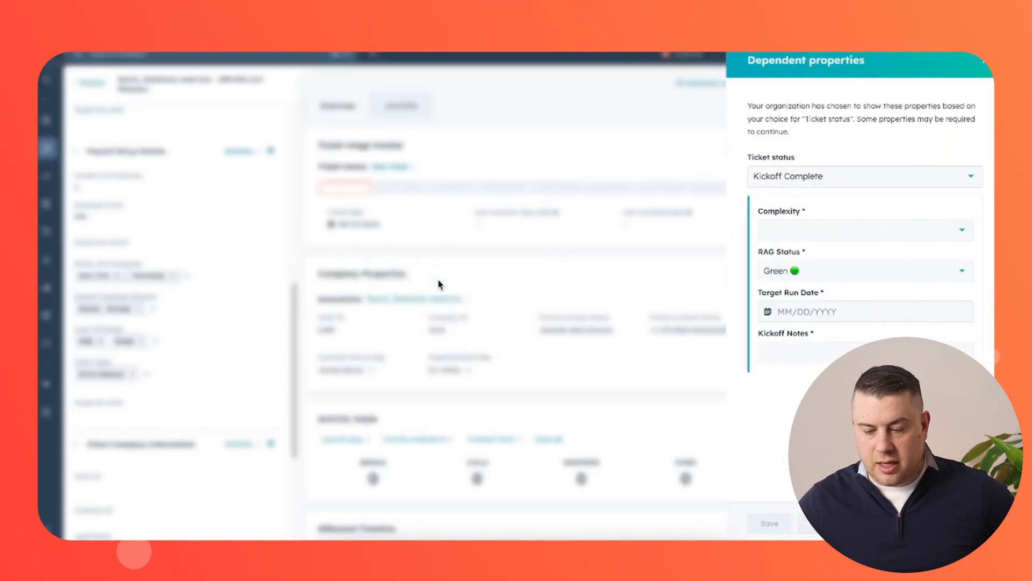
pyautogui.click(863, 230)
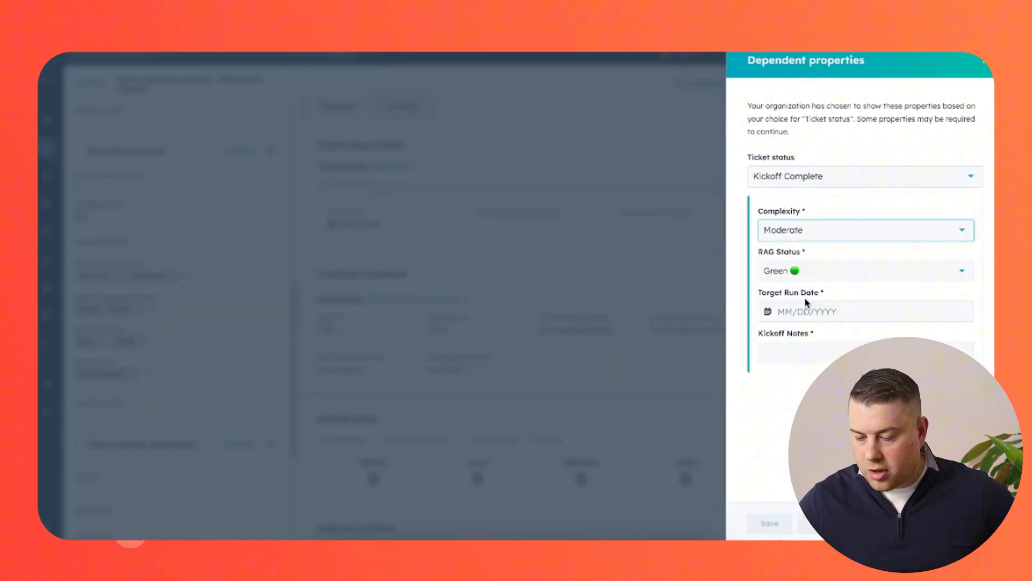
pyautogui.click(856, 311)
pyautogui.write('test')
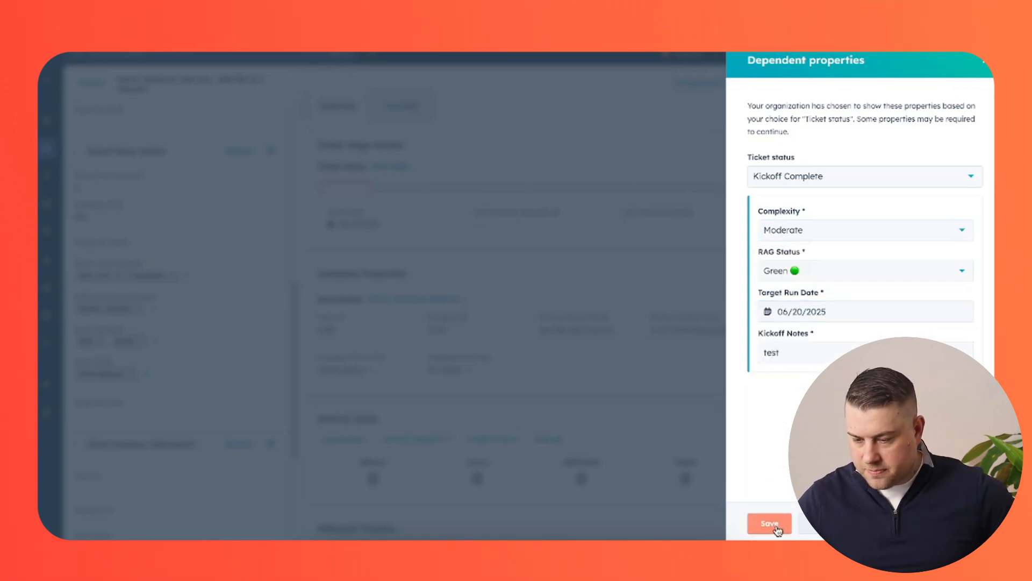
pyautogui.click(768, 524)
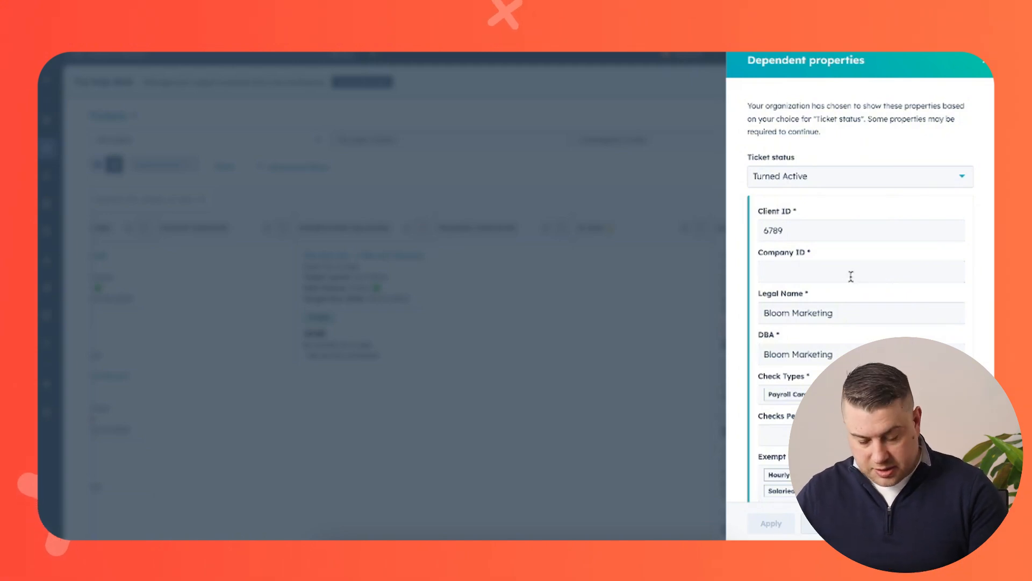
# Enter Company ID 34567 and 45 checks per month for Bloom Marketing and apply the Turned Active properties.
pyautogui.write('34567')
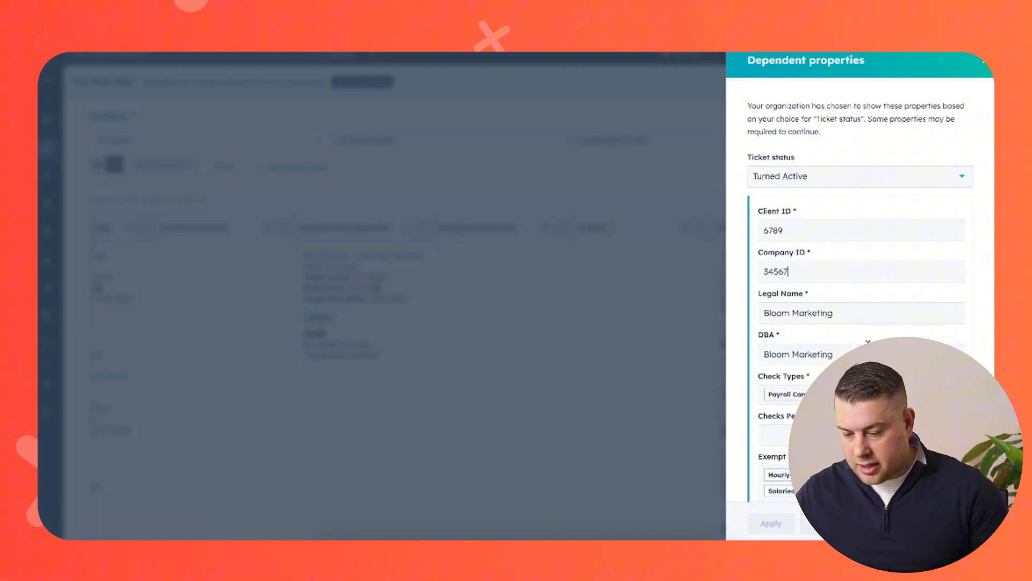
pyautogui.scroll(-3)
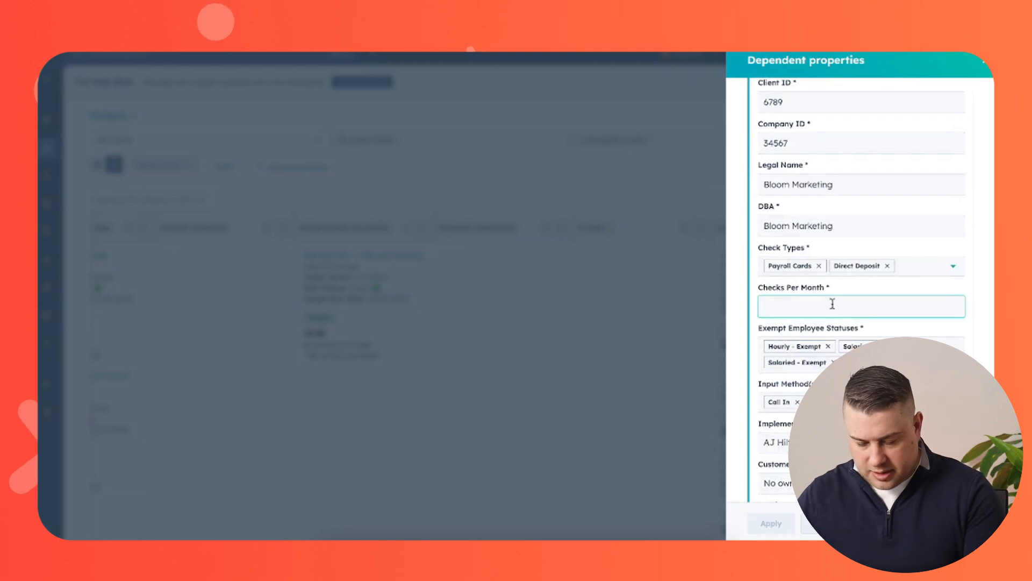
pyautogui.write('45')
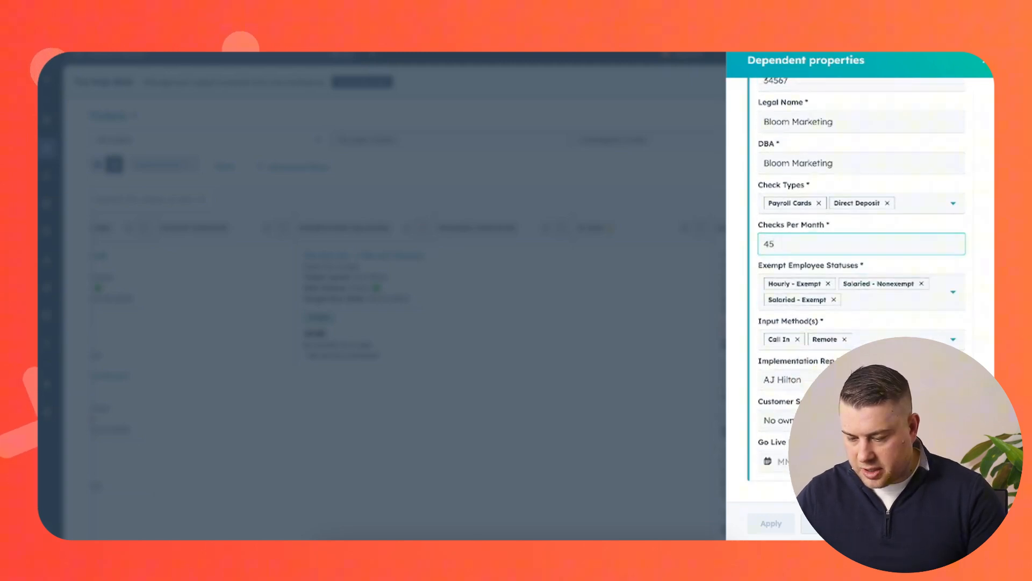
pyautogui.click(776, 462)
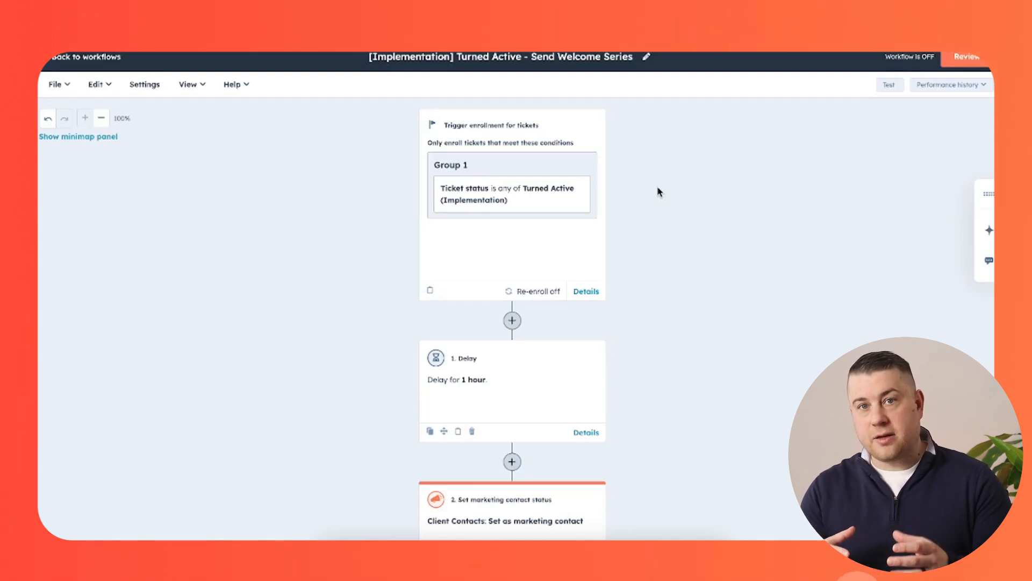
pyautogui.scroll(-3)
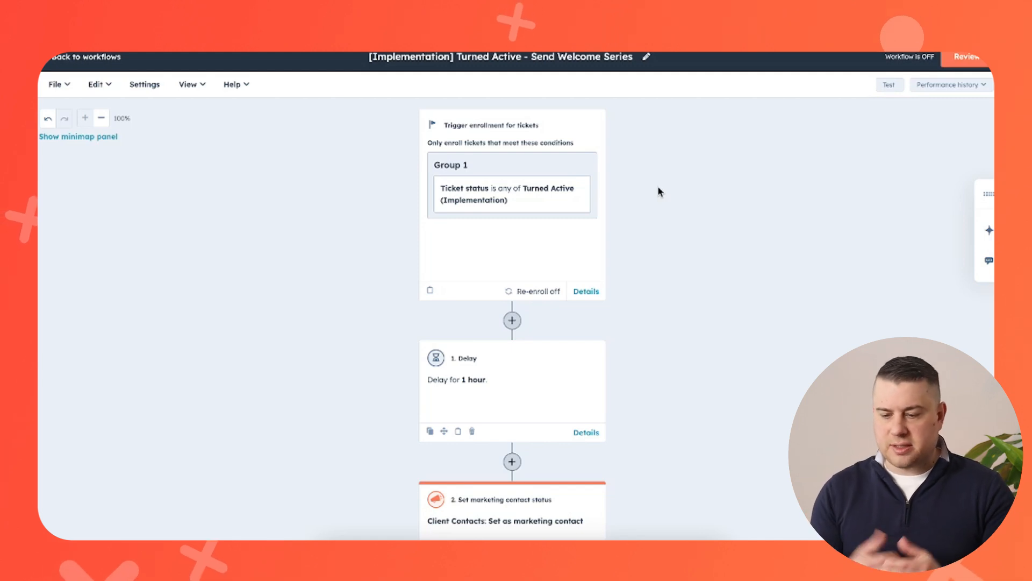
pyautogui.moveTo(635, 240)
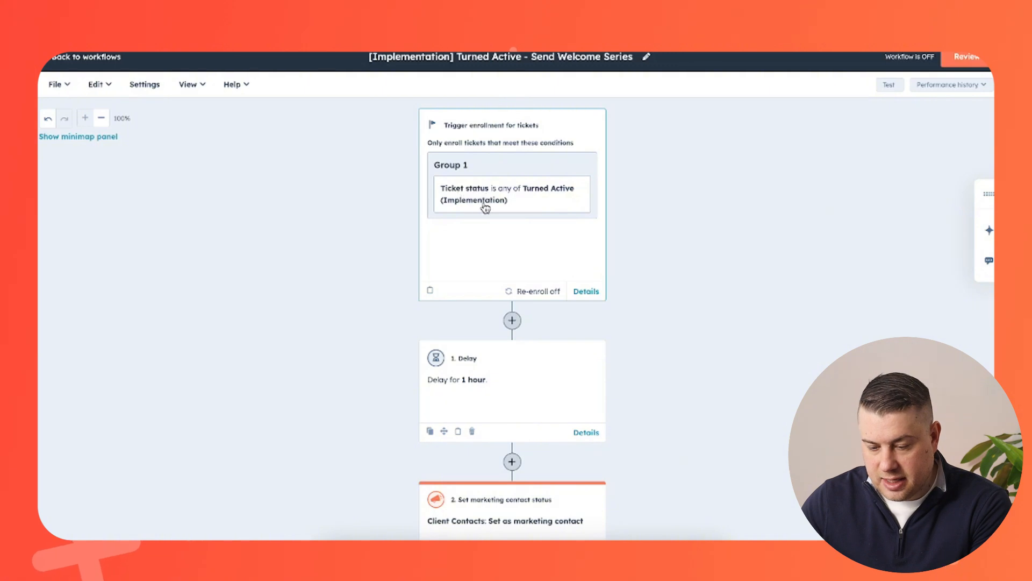
pyautogui.moveTo(644, 207)
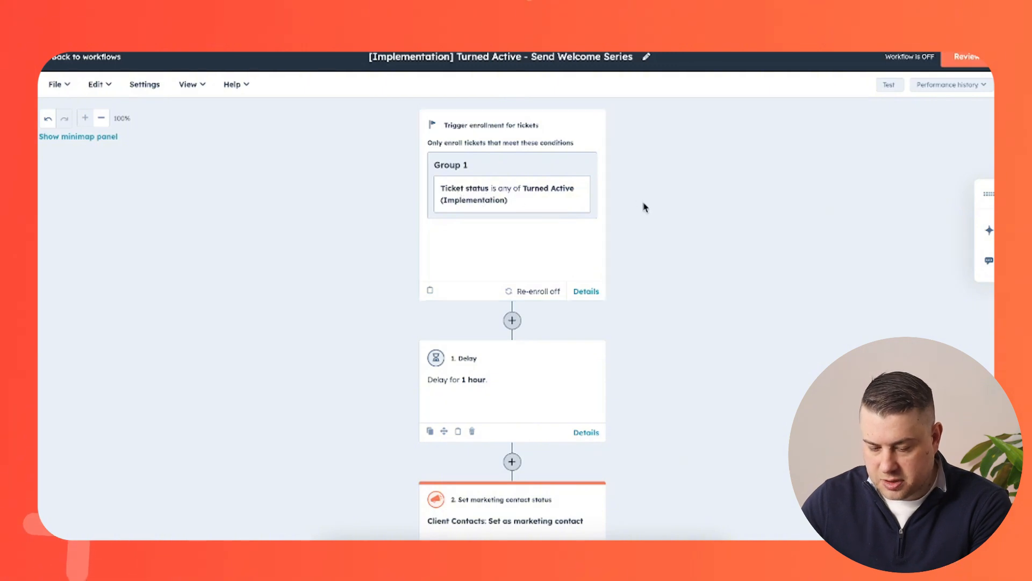
pyautogui.scroll(-3)
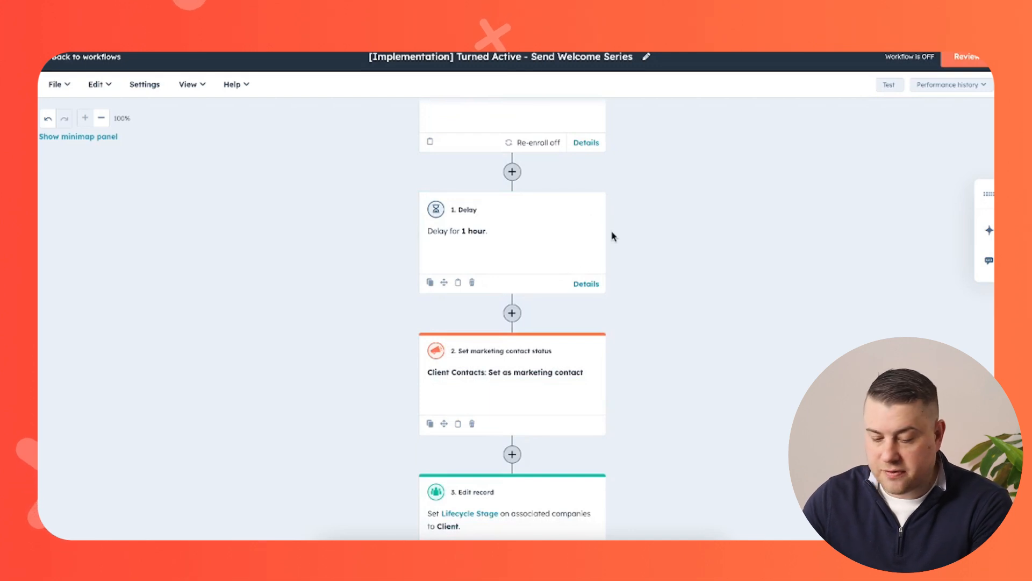
pyautogui.moveTo(687, 236)
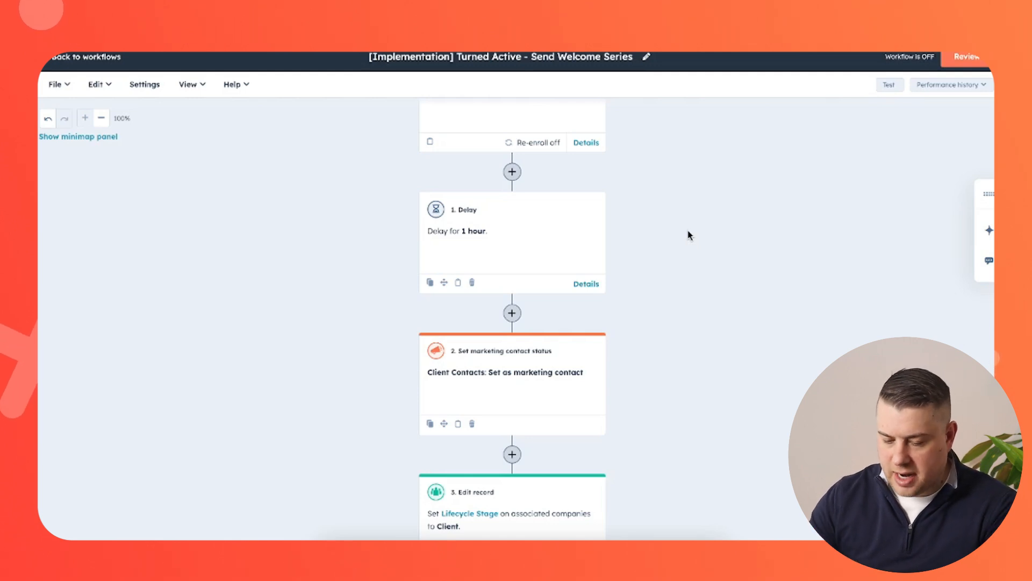
pyautogui.scroll(-3)
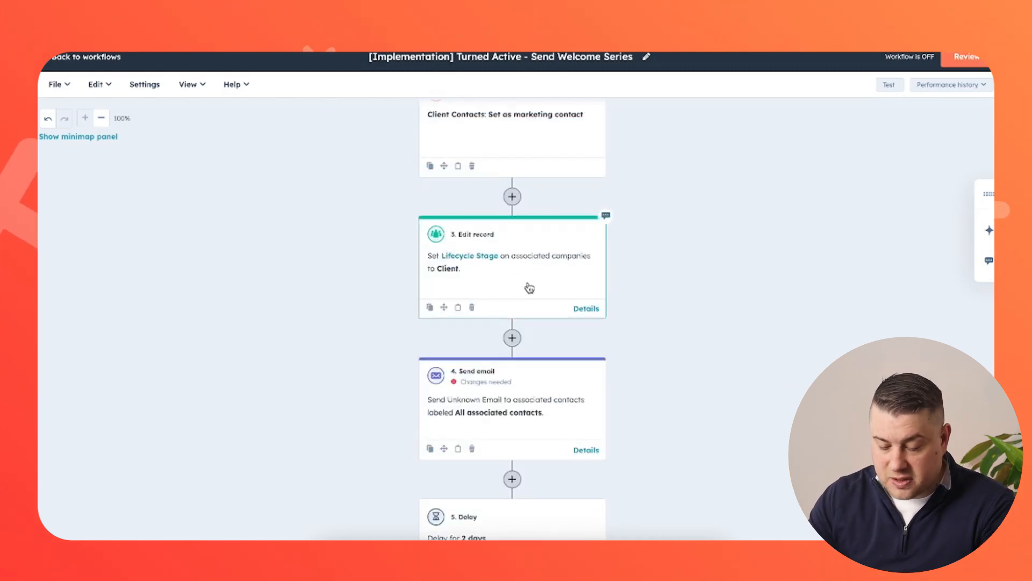
pyautogui.scroll(-3)
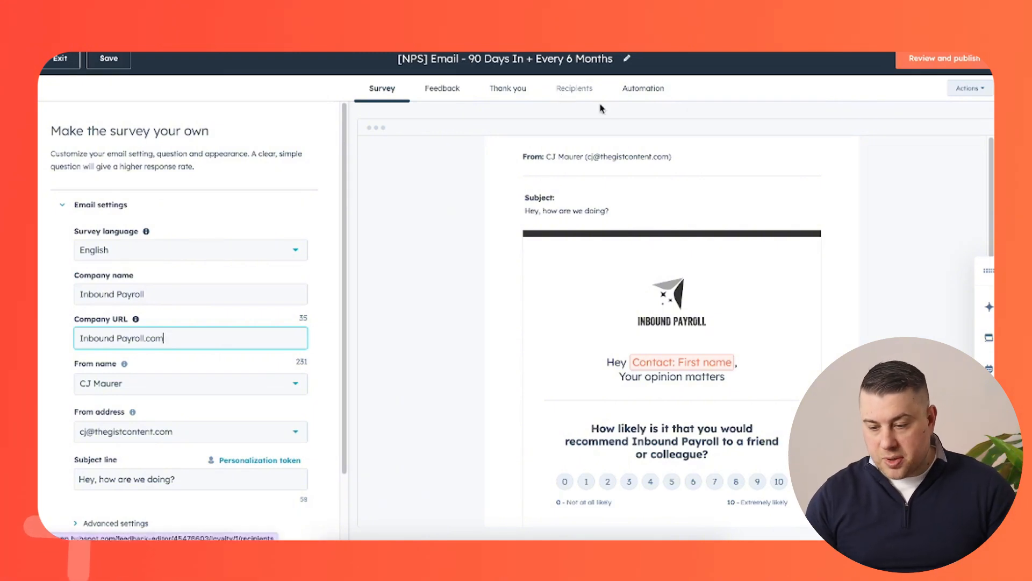
# Show the NPS survey's Automation settings down to the detractor, passive and promoter follow-up actions.
pyautogui.click(642, 87)
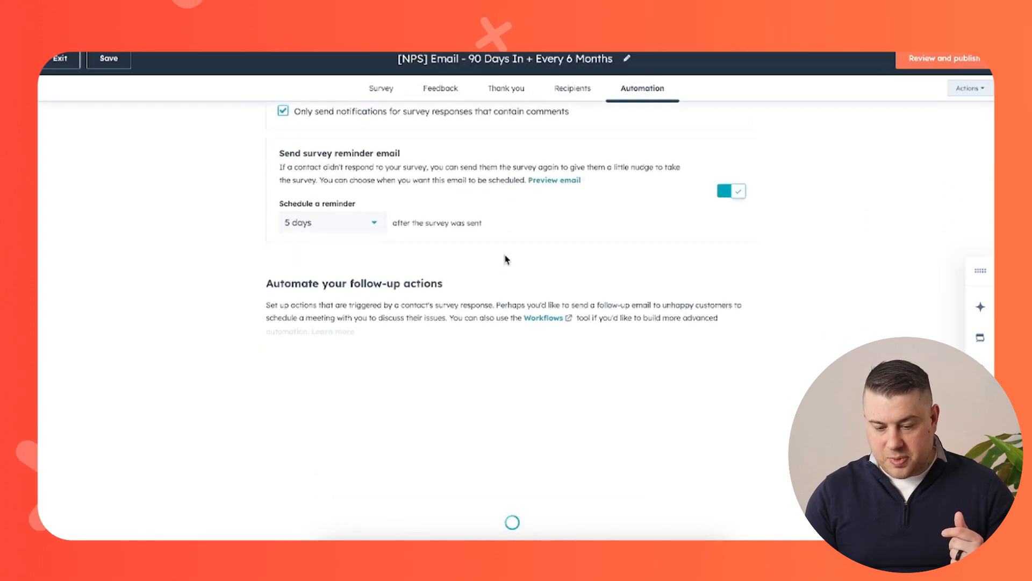
pyautogui.scroll(-3)
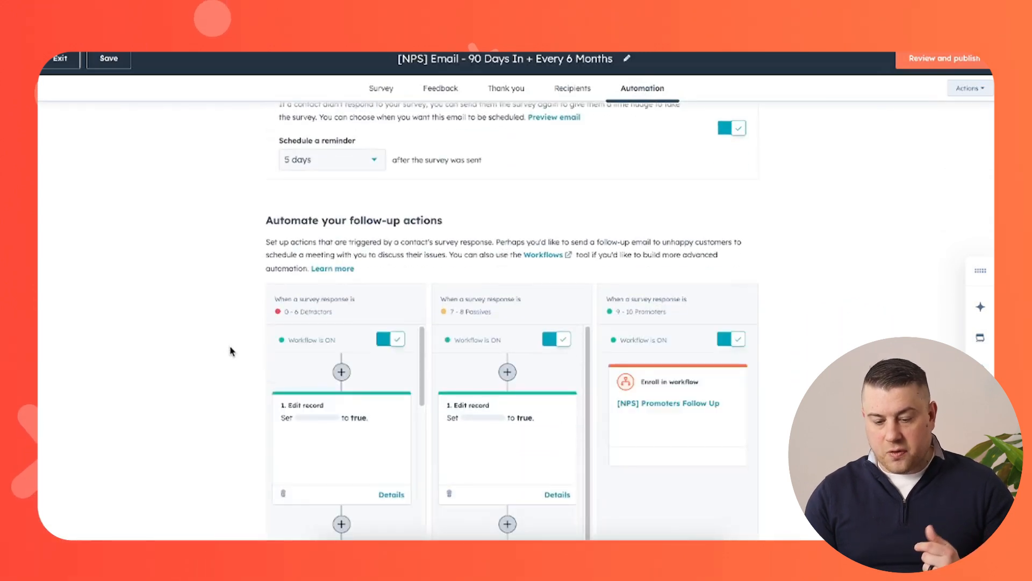